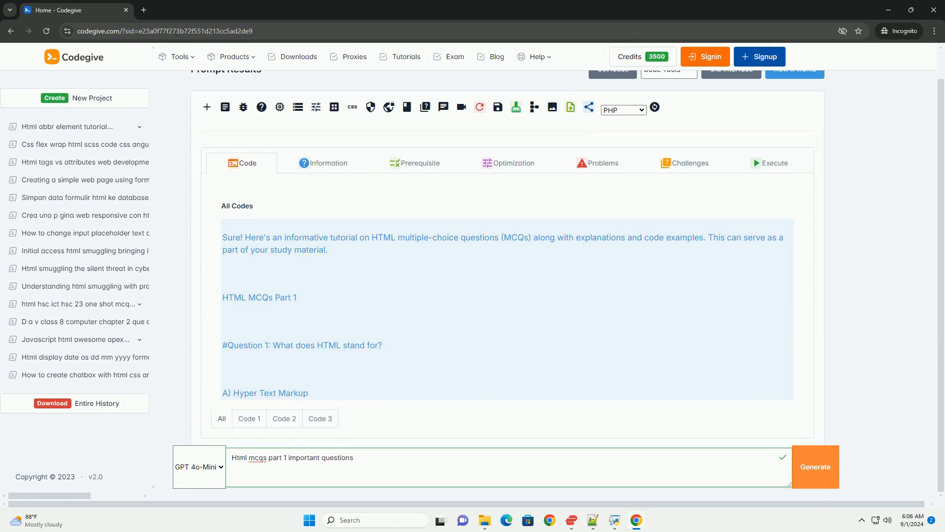
{"action": "scroll", "scroll_direction": "down", "scroll_amount": 3}
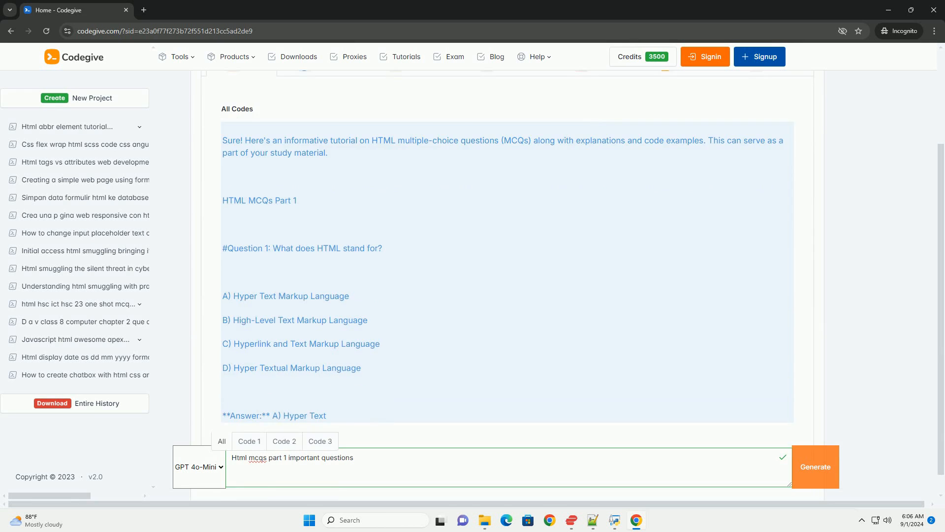
{"action": "scroll", "scroll_direction": "down", "scroll_amount": 3}
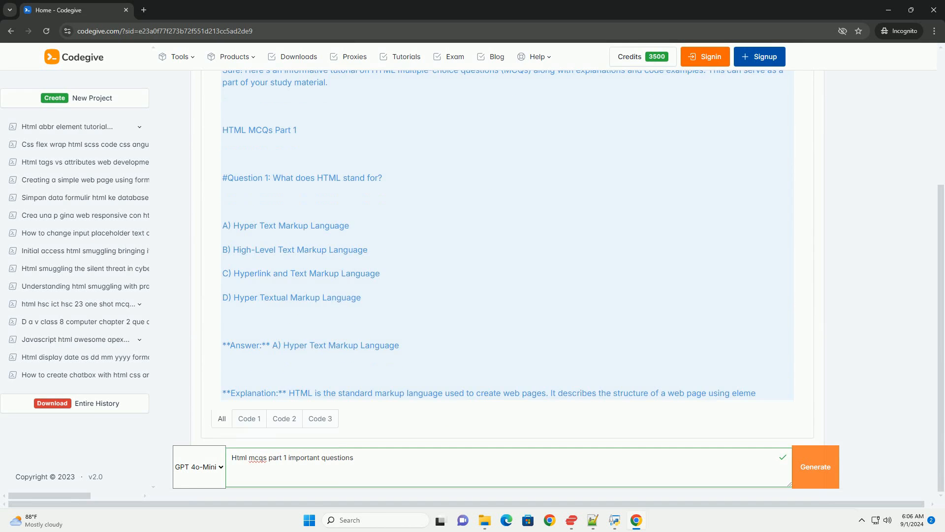
{"action": "scroll", "scroll_direction": "down", "scroll_amount": 3}
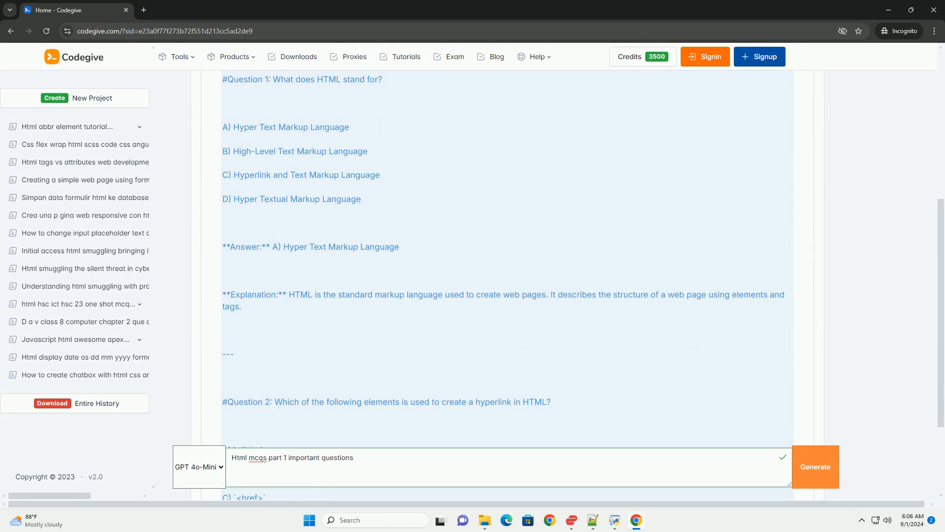
{"action": "scroll", "scroll_direction": "down", "scroll_amount": 3}
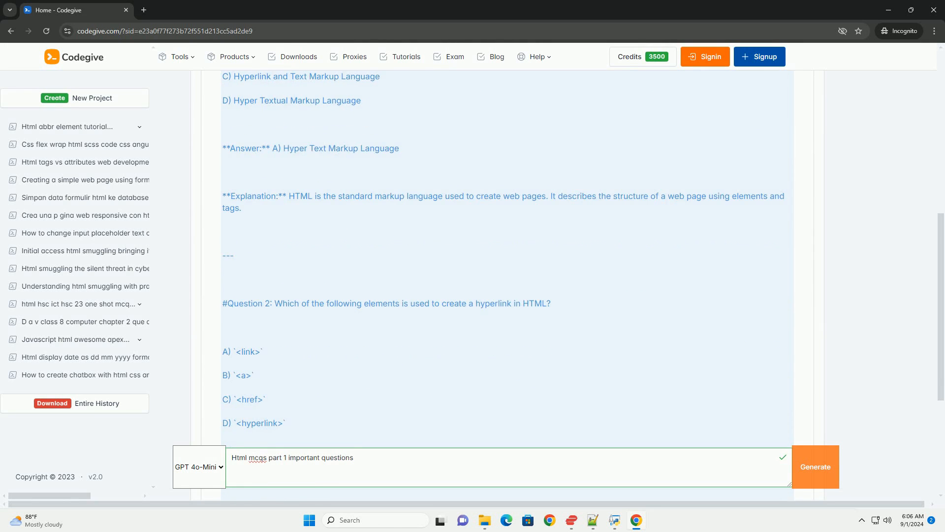
{"action": "scroll", "scroll_direction": "down", "scroll_amount": 3}
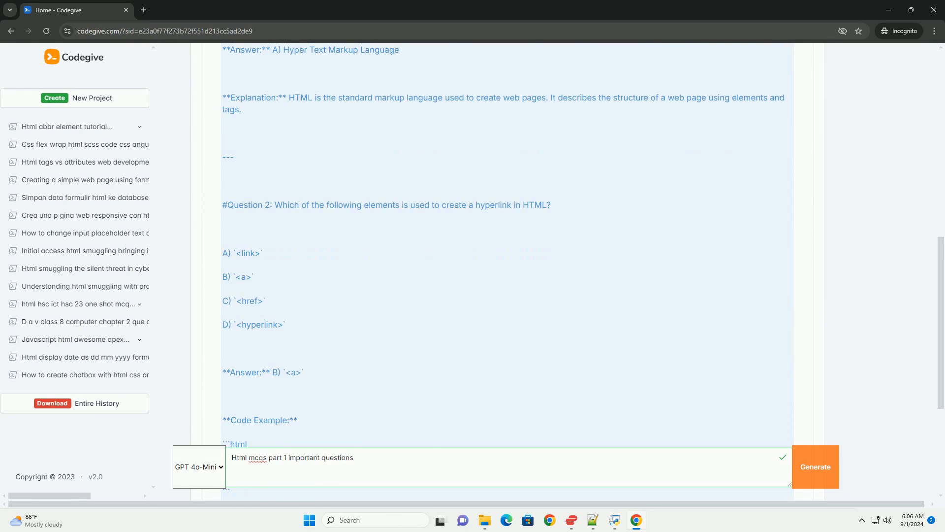
{"action": "scroll", "scroll_direction": "down", "scroll_amount": 3}
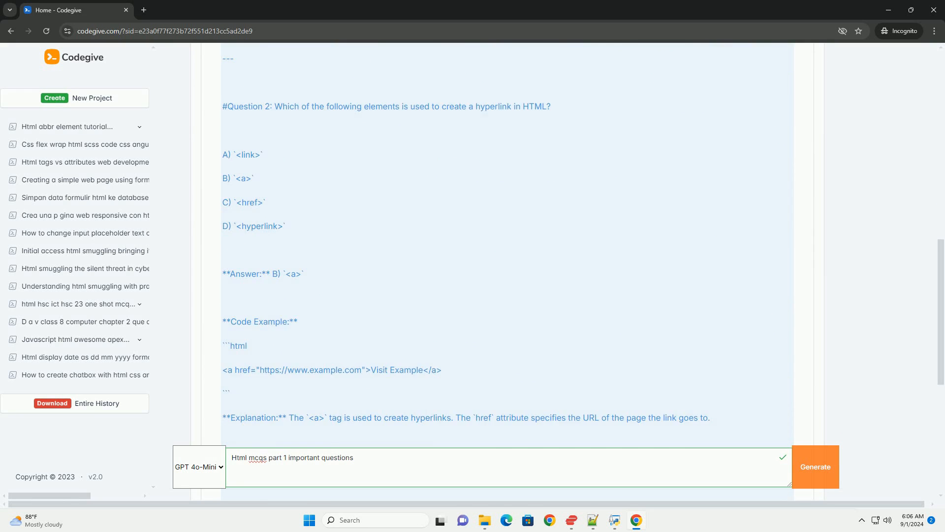
{"action": "scroll", "scroll_direction": "down", "scroll_amount": 3}
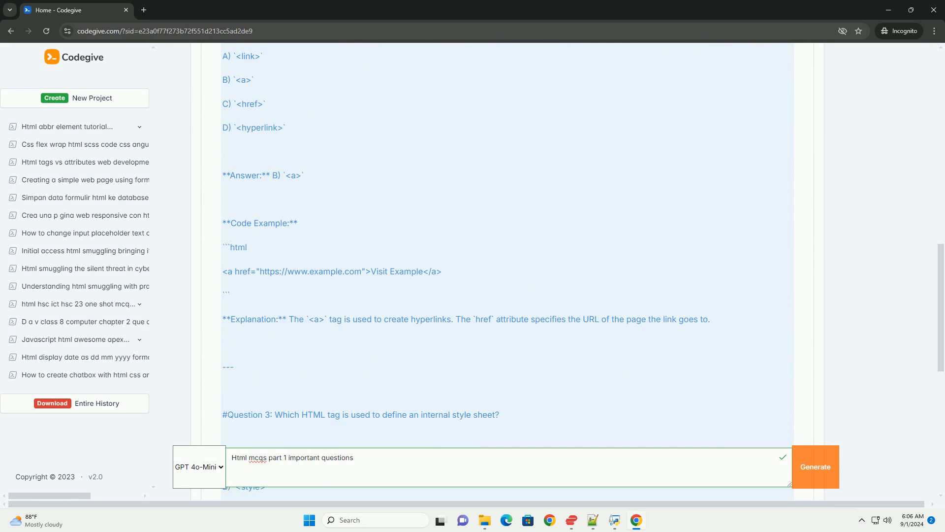
{"action": "scroll", "scroll_direction": "down", "scroll_amount": 3}
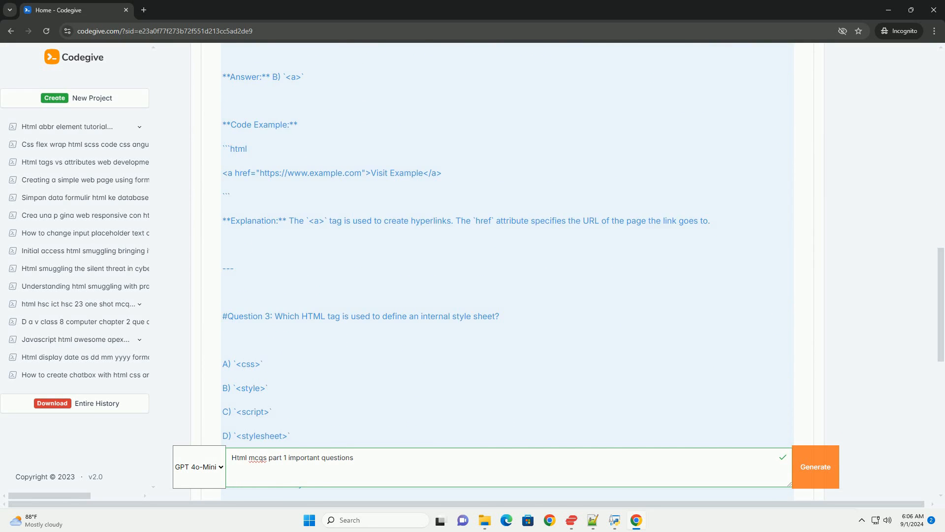
{"action": "scroll", "scroll_direction": "down", "scroll_amount": 3}
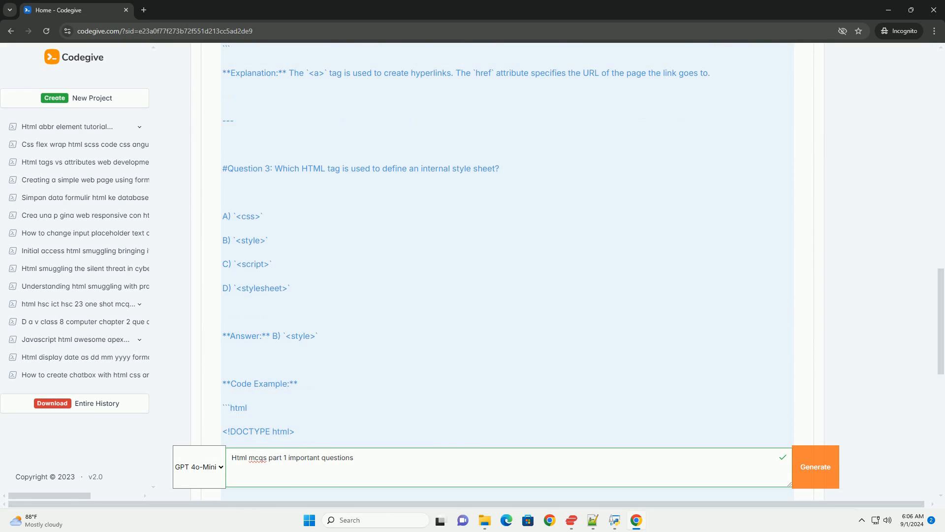
{"action": "scroll", "scroll_direction": "down", "scroll_amount": 3}
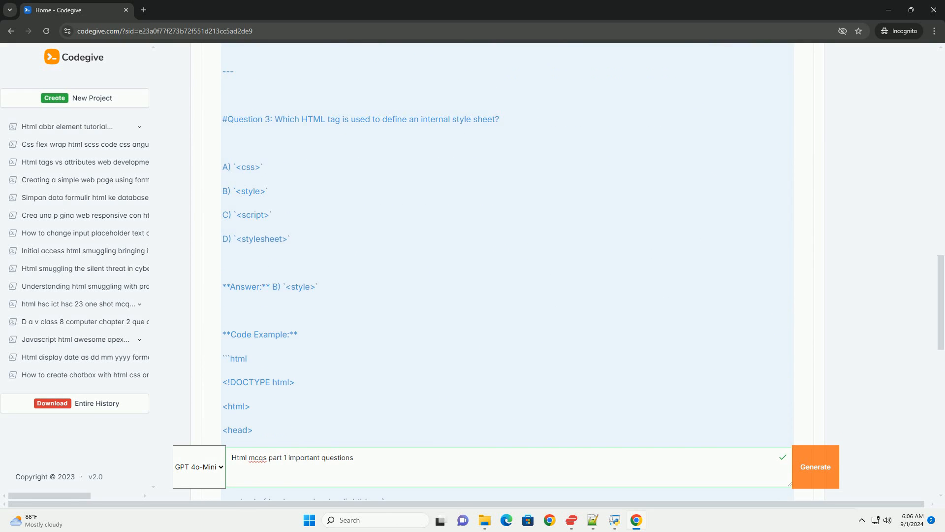
{"action": "scroll", "scroll_direction": "down", "scroll_amount": 3}
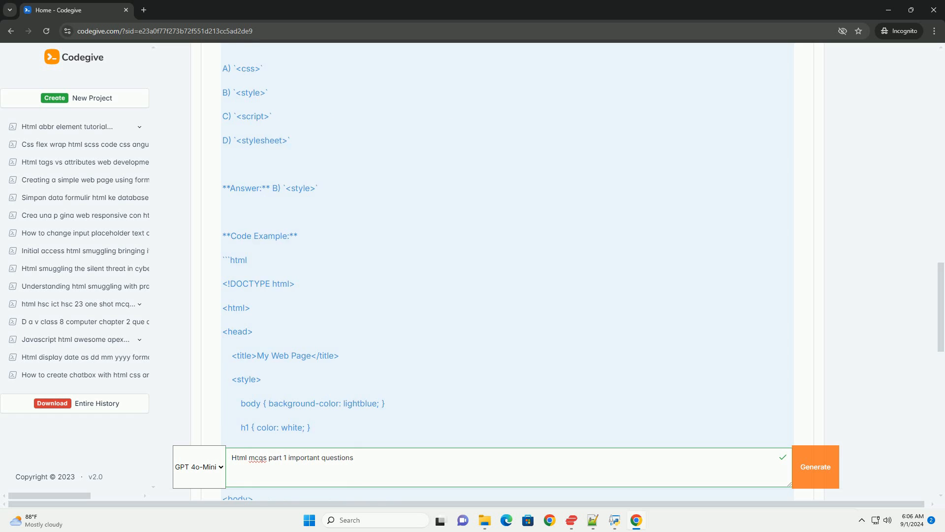
{"action": "scroll", "scroll_direction": "down", "scroll_amount": 3}
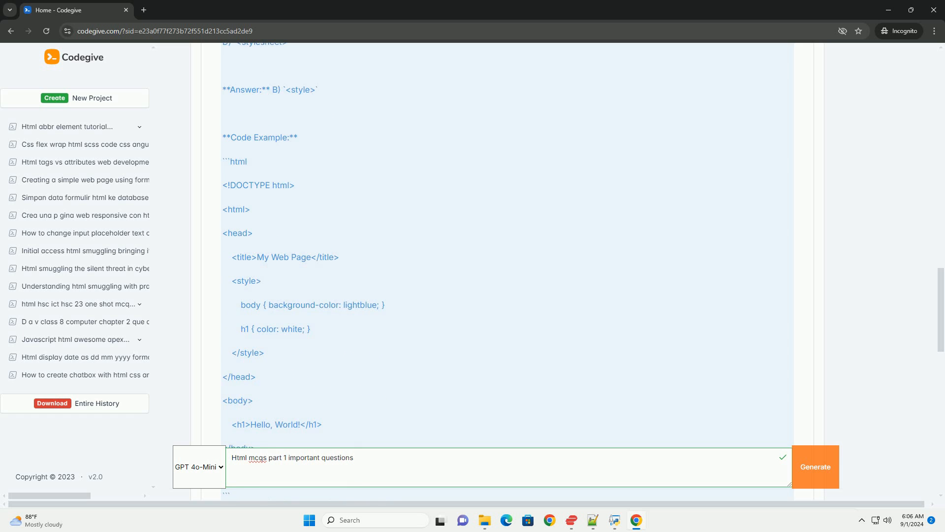
{"action": "scroll", "scroll_direction": "down", "scroll_amount": 3}
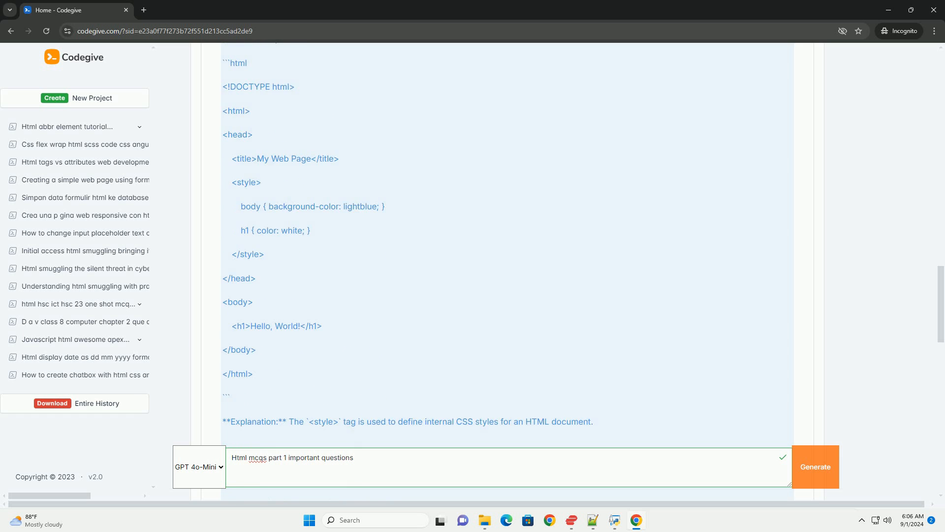
{"action": "scroll", "scroll_direction": "down", "scroll_amount": 3}
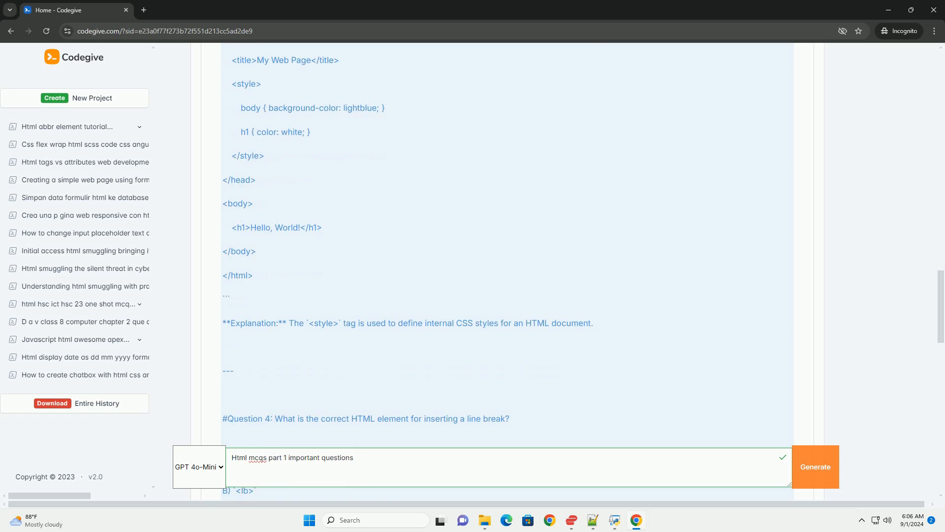
{"action": "scroll", "scroll_direction": "down", "scroll_amount": 3}
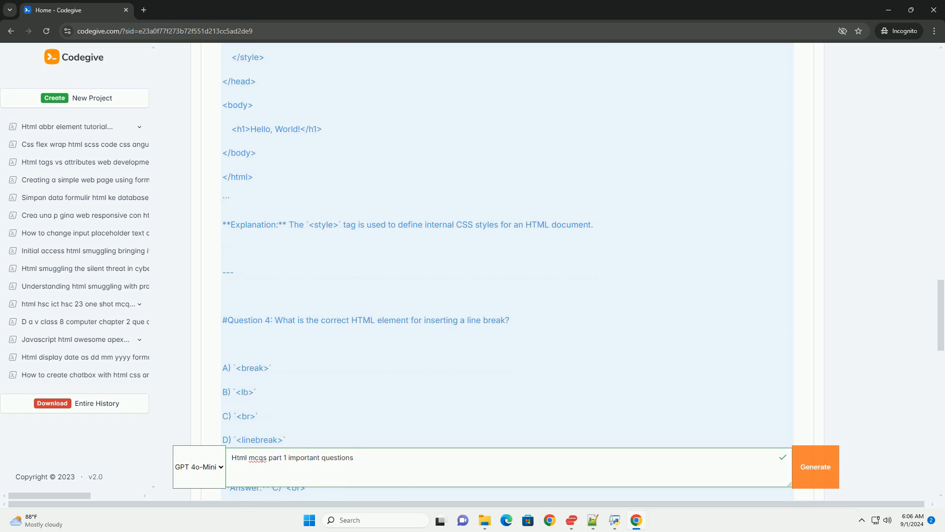
{"action": "scroll", "scroll_direction": "down", "scroll_amount": 3}
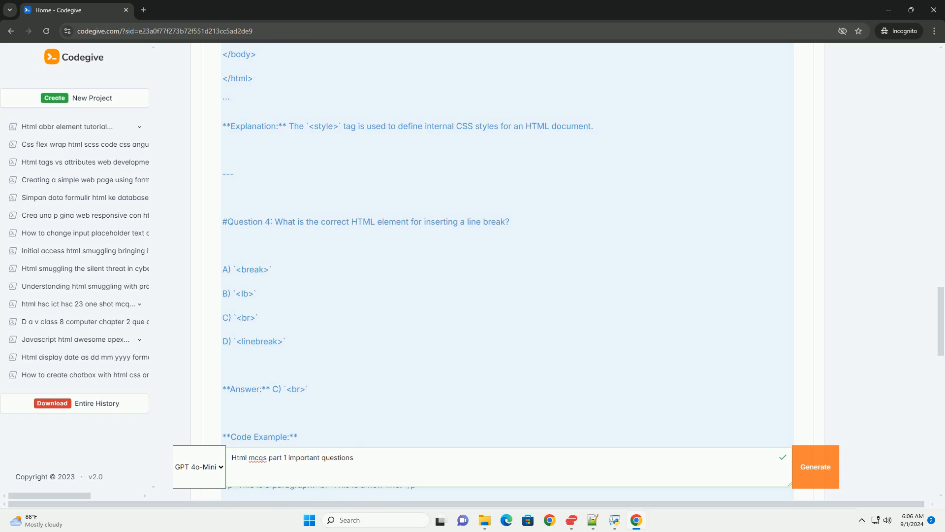
{"action": "scroll", "scroll_direction": "down", "scroll_amount": 3}
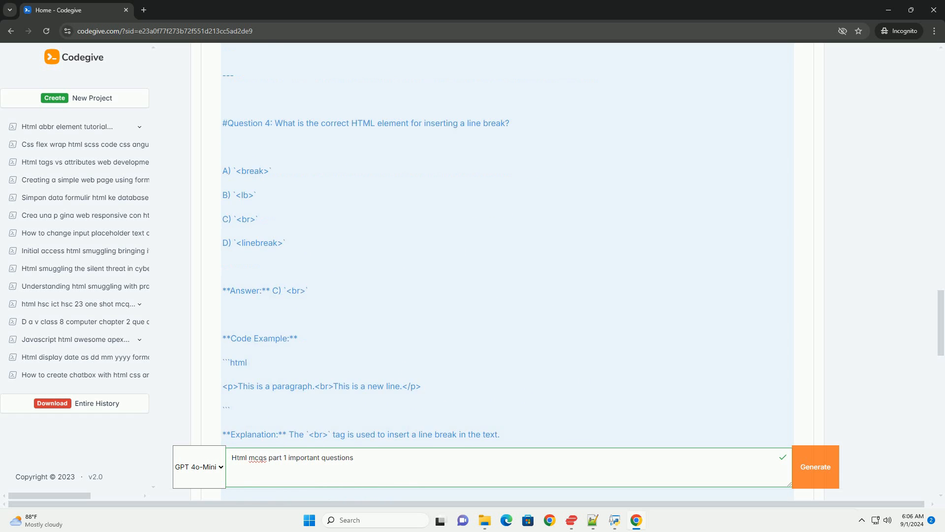
{"action": "scroll", "scroll_direction": "down", "scroll_amount": 3}
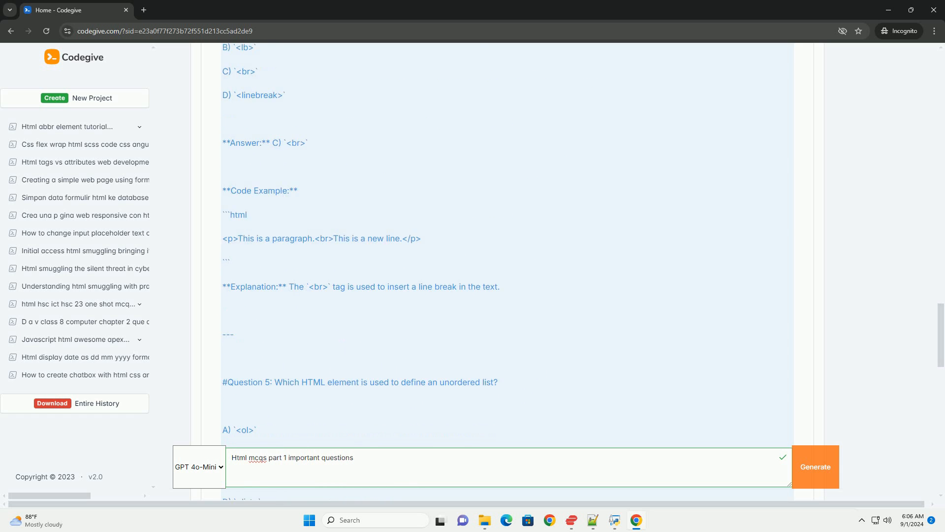
{"action": "scroll", "scroll_direction": "down", "scroll_amount": 3}
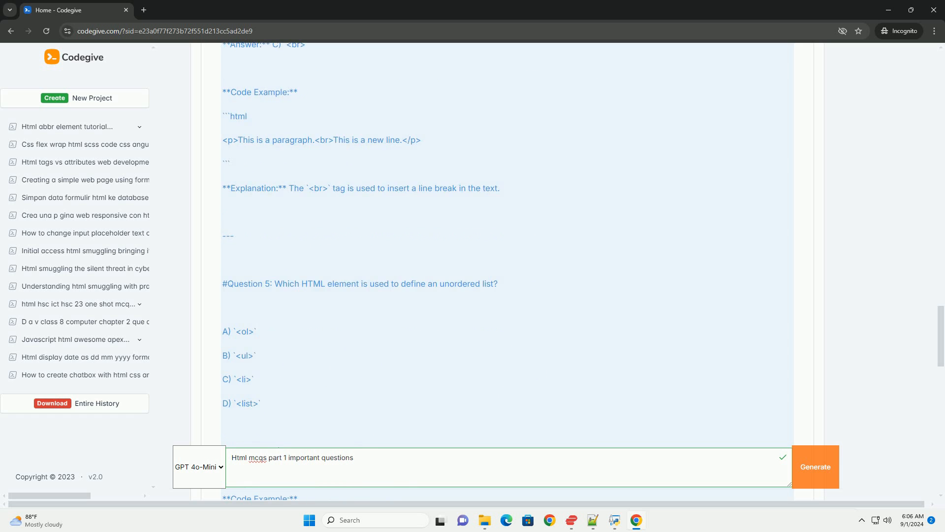
{"action": "scroll", "scroll_direction": "down", "scroll_amount": 3}
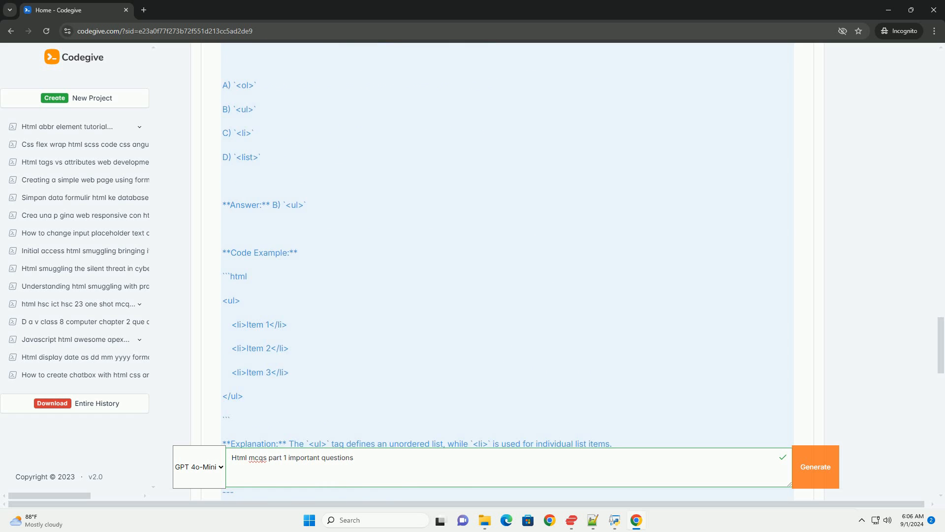
{"action": "scroll", "scroll_direction": "down", "scroll_amount": 3}
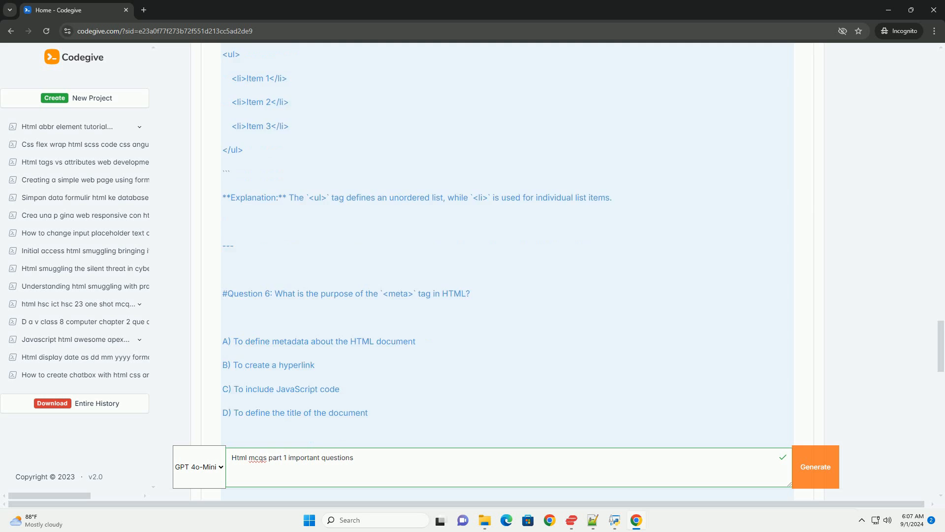
{"action": "scroll", "scroll_direction": "down", "scroll_amount": 3}
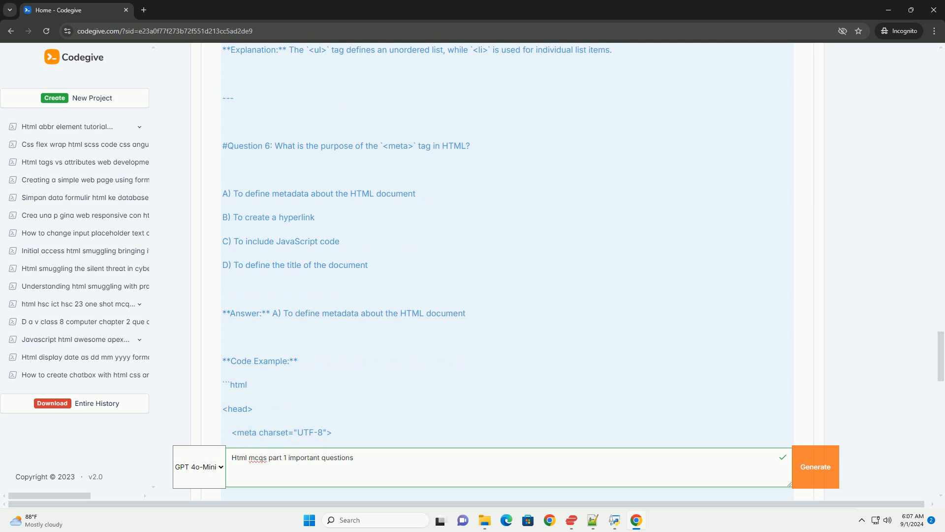
{"action": "scroll", "scroll_direction": "down", "scroll_amount": 3}
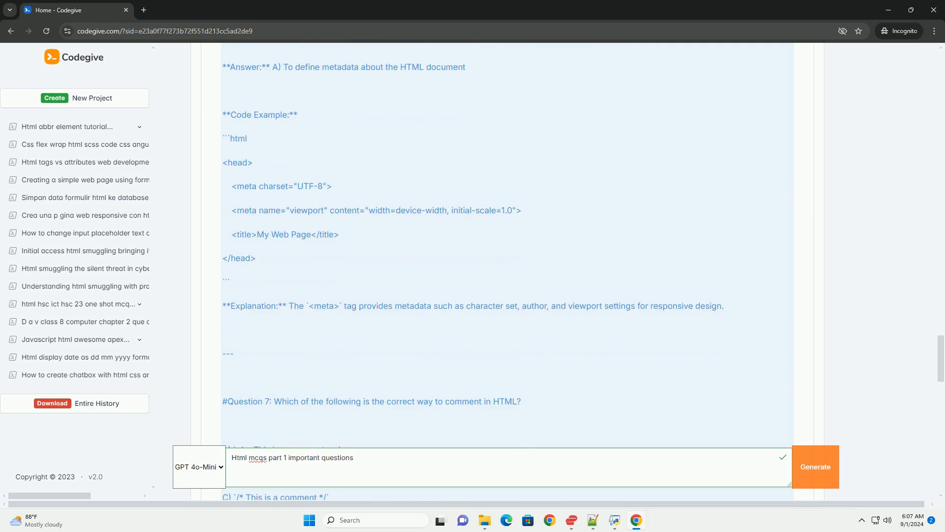
{"action": "scroll", "scroll_direction": "down", "scroll_amount": 3}
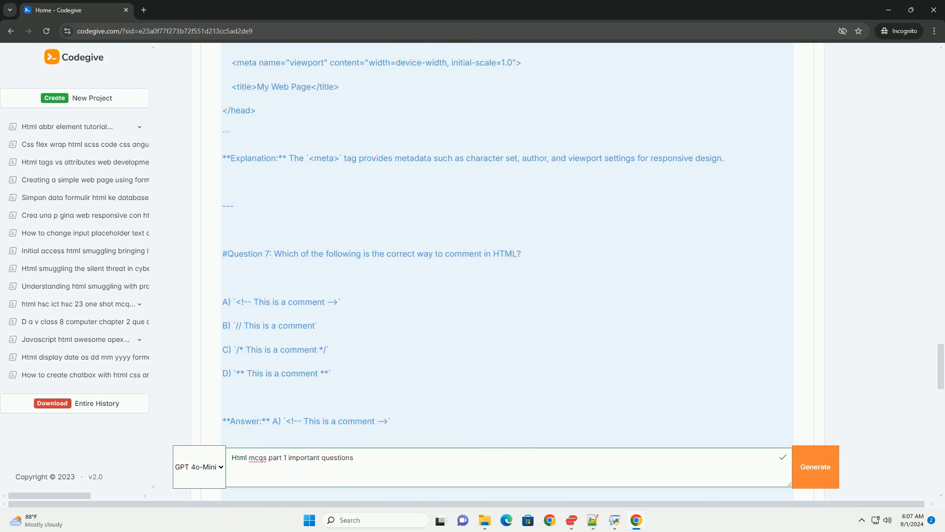
{"action": "scroll", "scroll_direction": "down", "scroll_amount": 3}
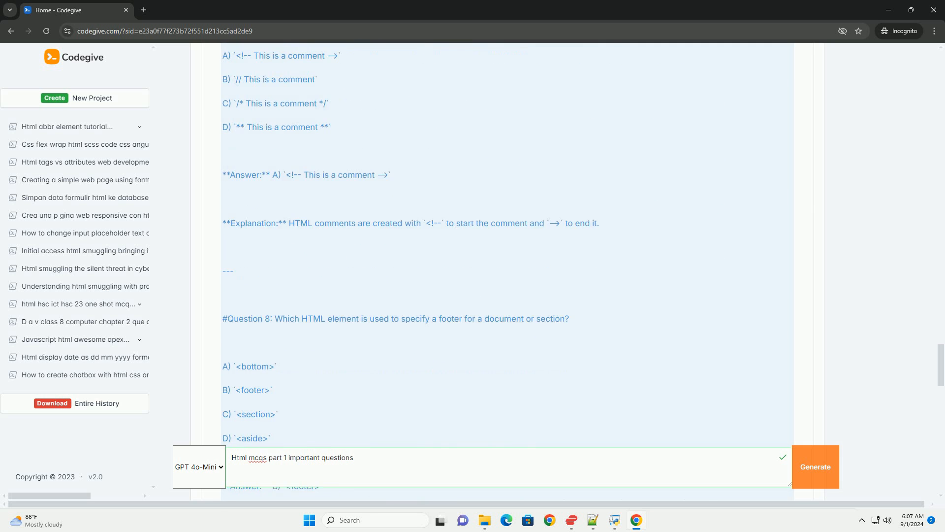
{"action": "scroll", "scroll_direction": "down", "scroll_amount": 3}
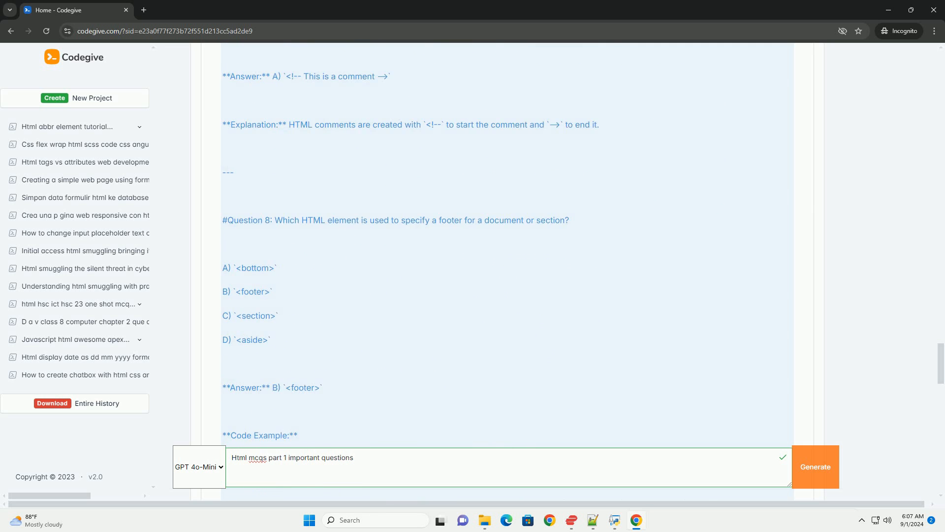
{"action": "scroll", "scroll_direction": "down", "scroll_amount": 3}
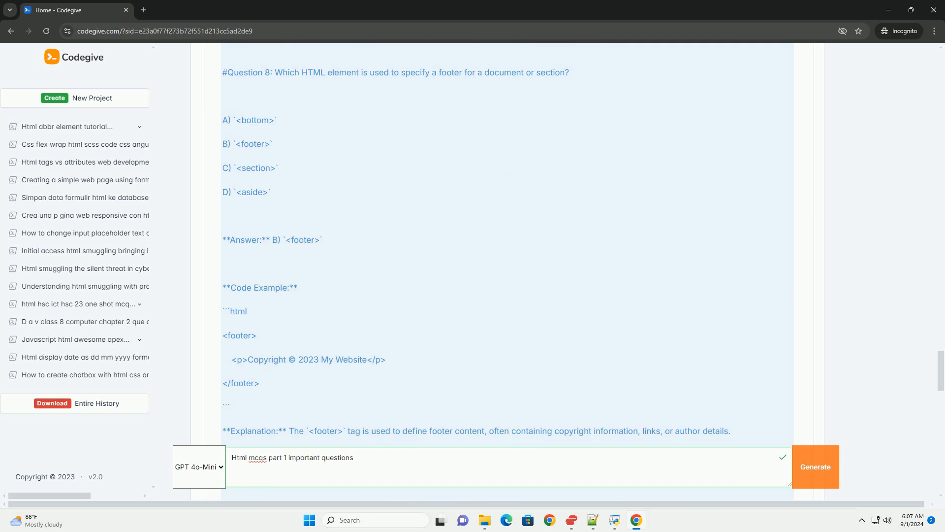
{"action": "scroll", "scroll_direction": "down", "scroll_amount": 3}
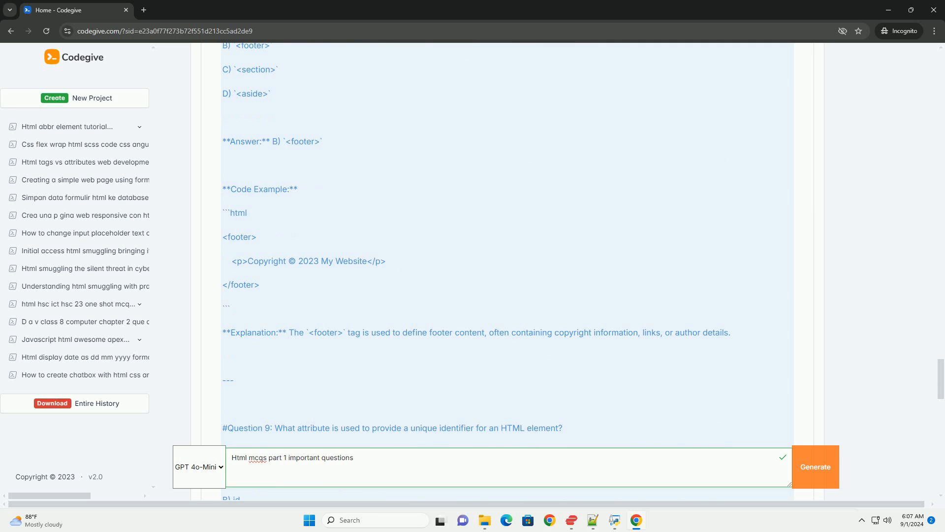